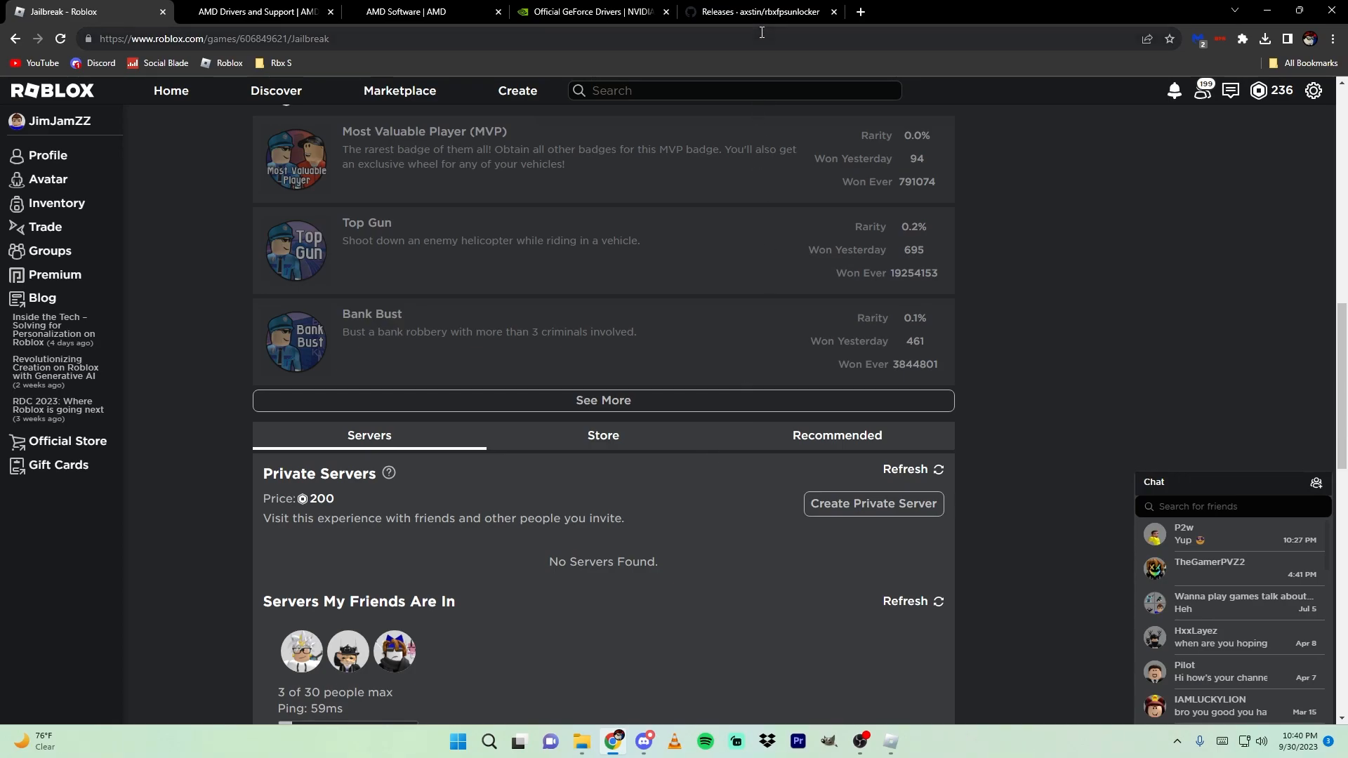
Switch from Jailbreak to the axstin/rbxfpsunlocker v5.1 GitHub releases page.
click(766, 12)
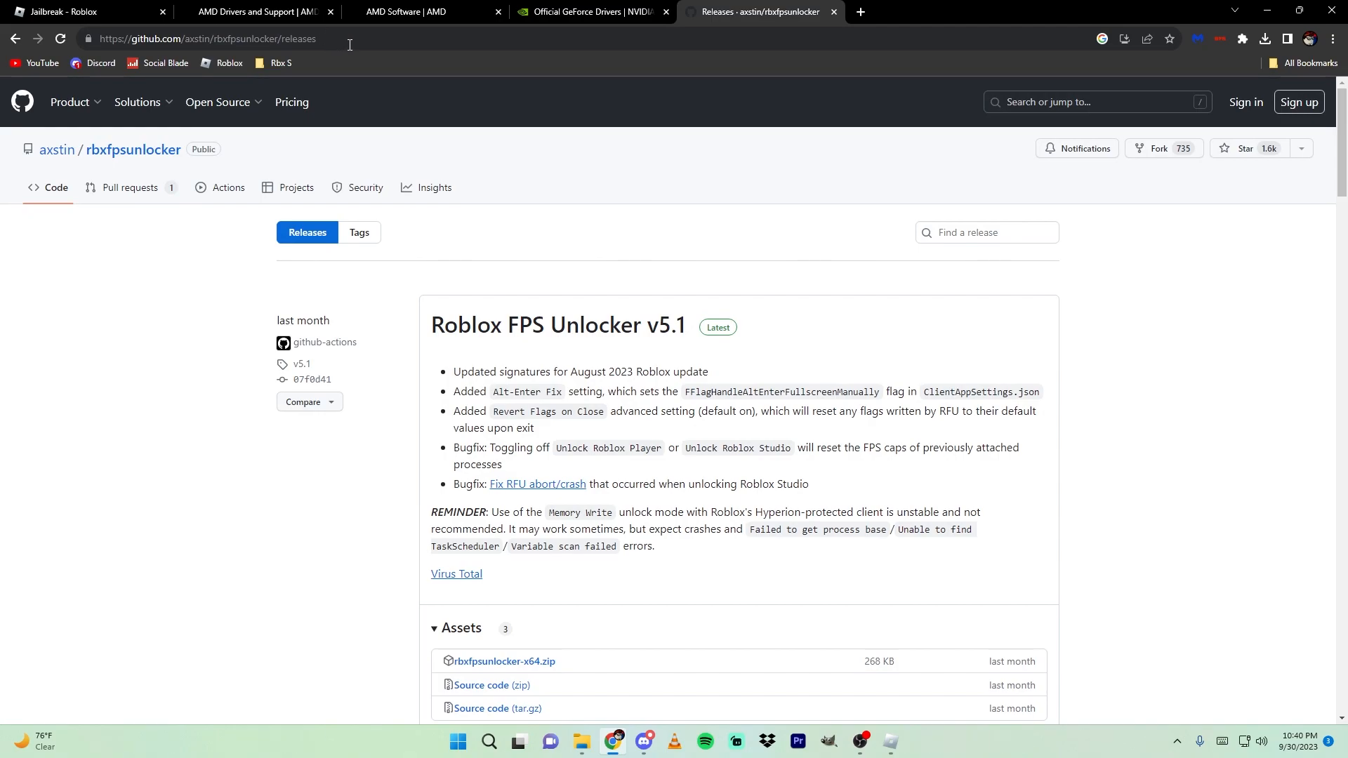
mouse_move(123, 64)
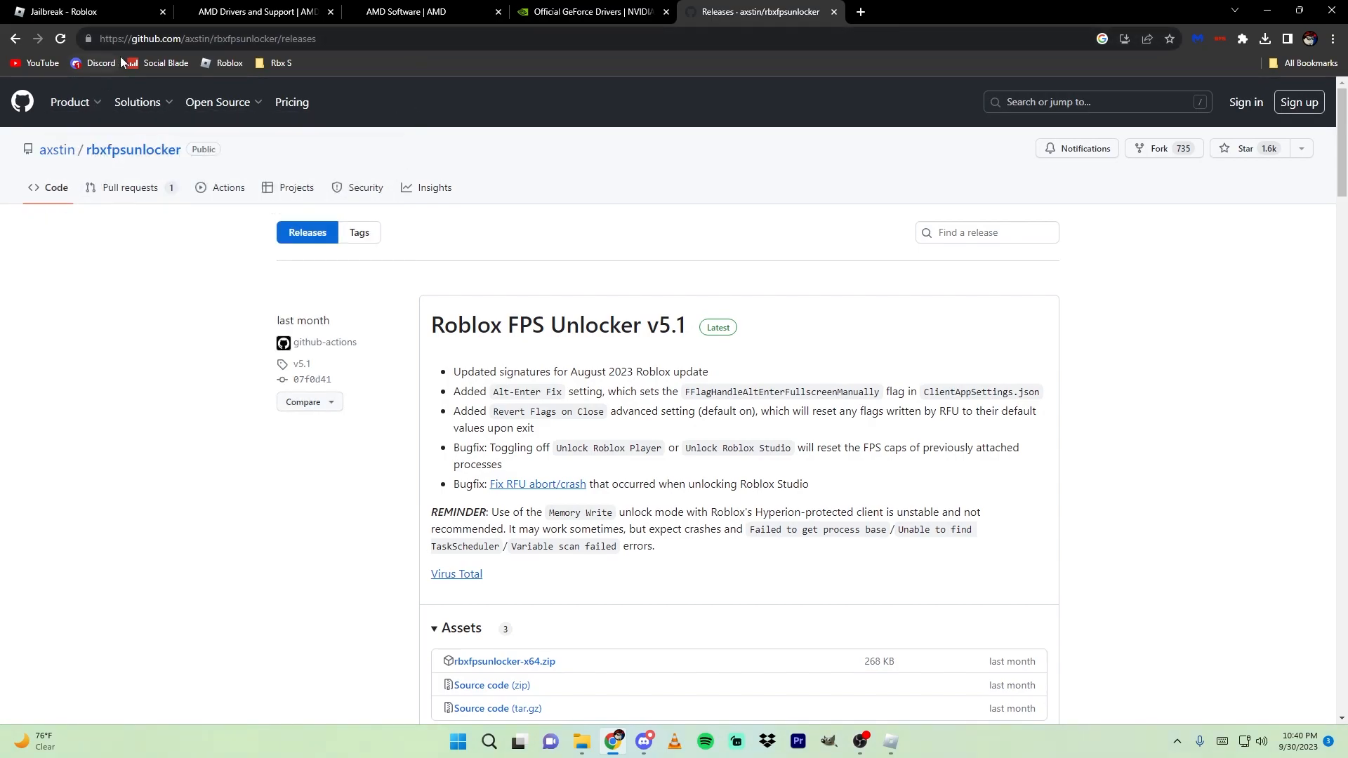
mouse_move(101, 168)
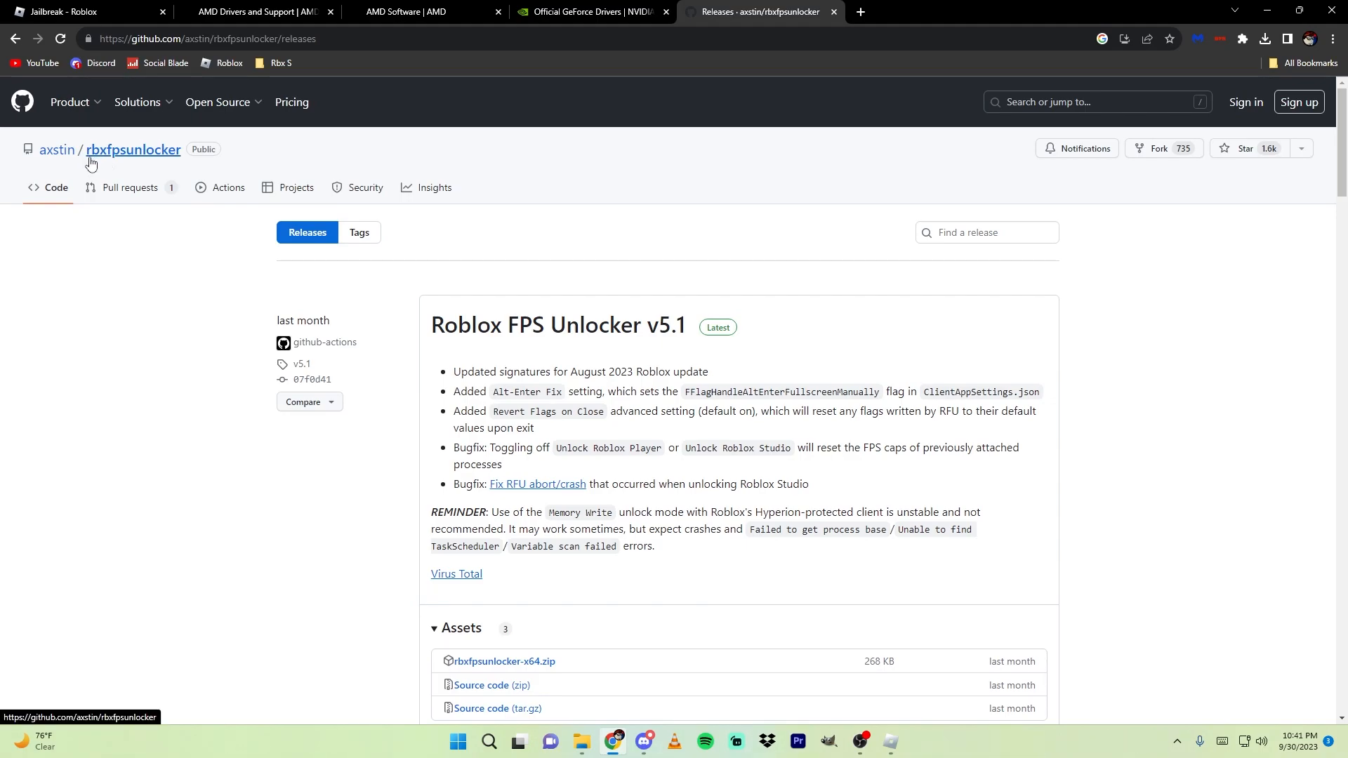
scroll(down, 3)
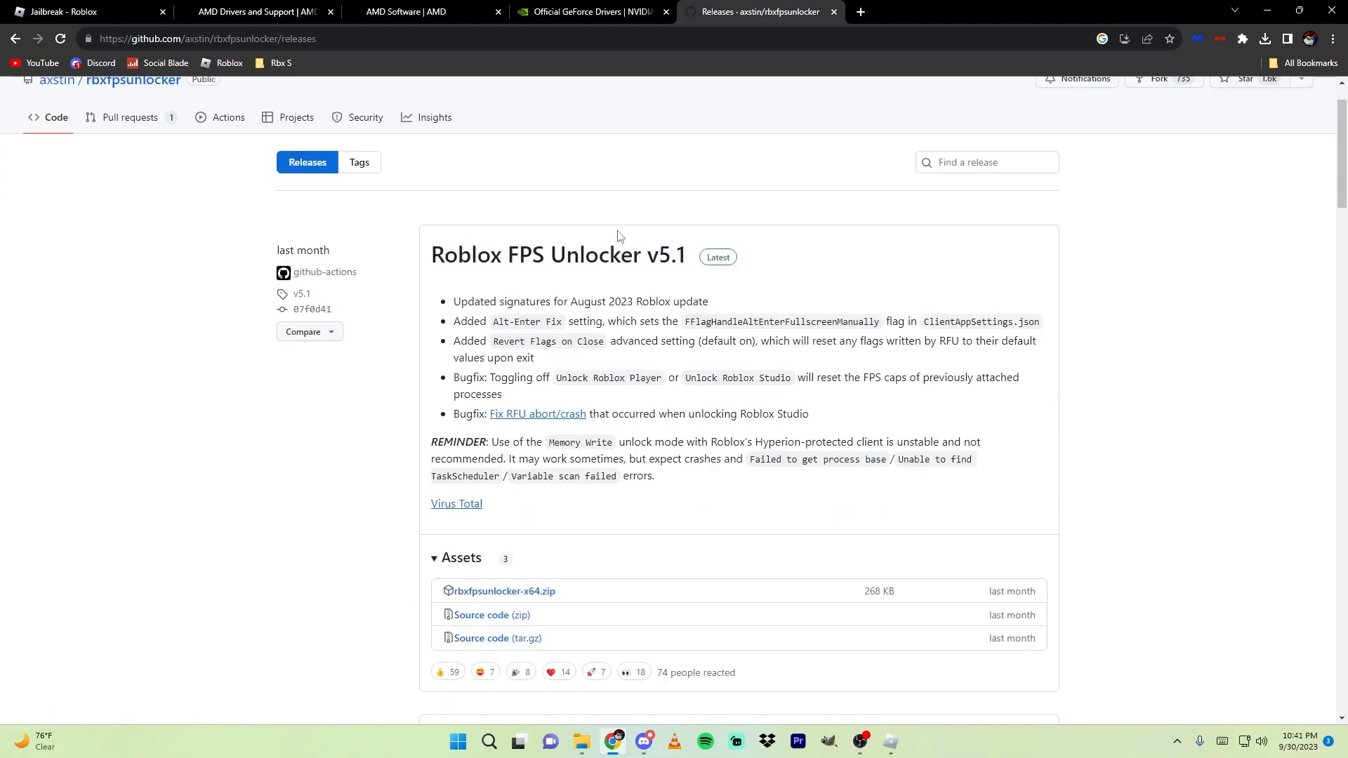
mouse_move(677, 260)
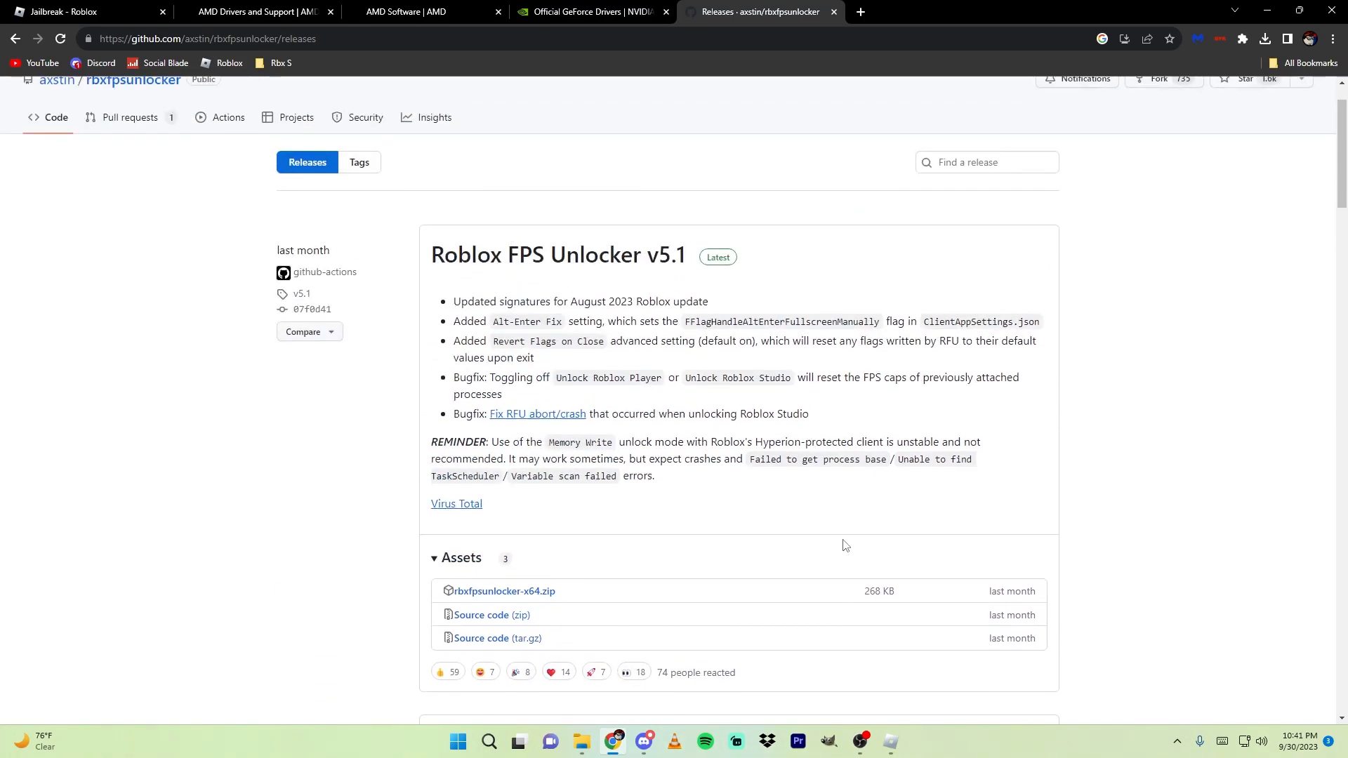
scroll(down, 3)
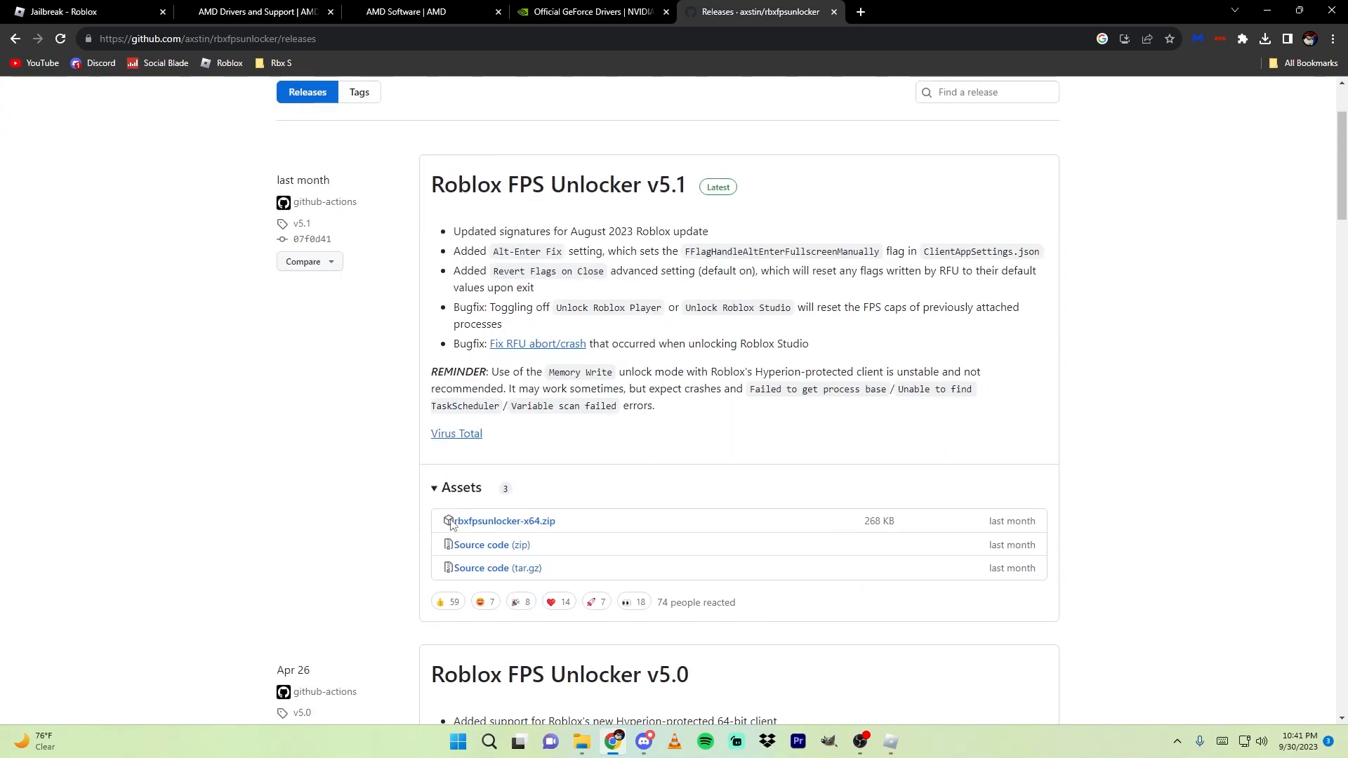
mouse_move(549, 533)
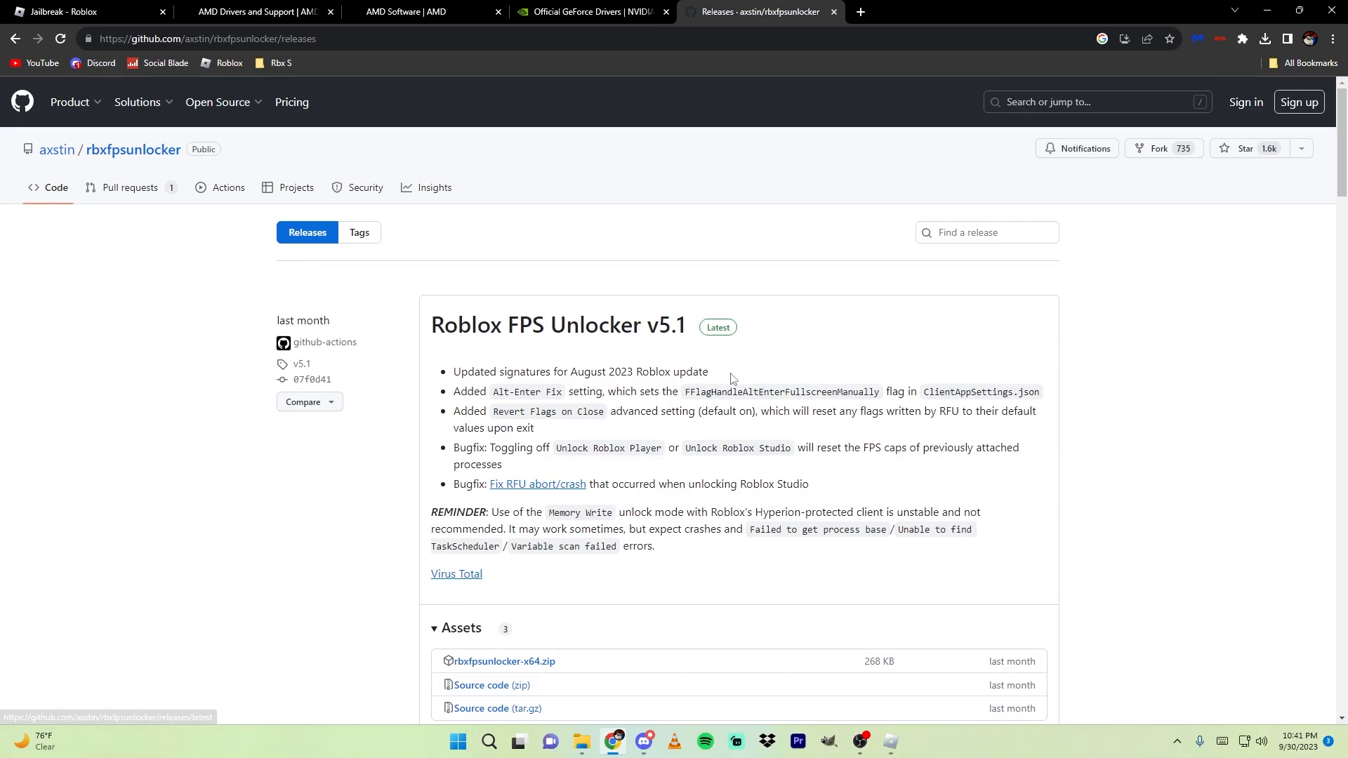
mouse_move(163, 112)
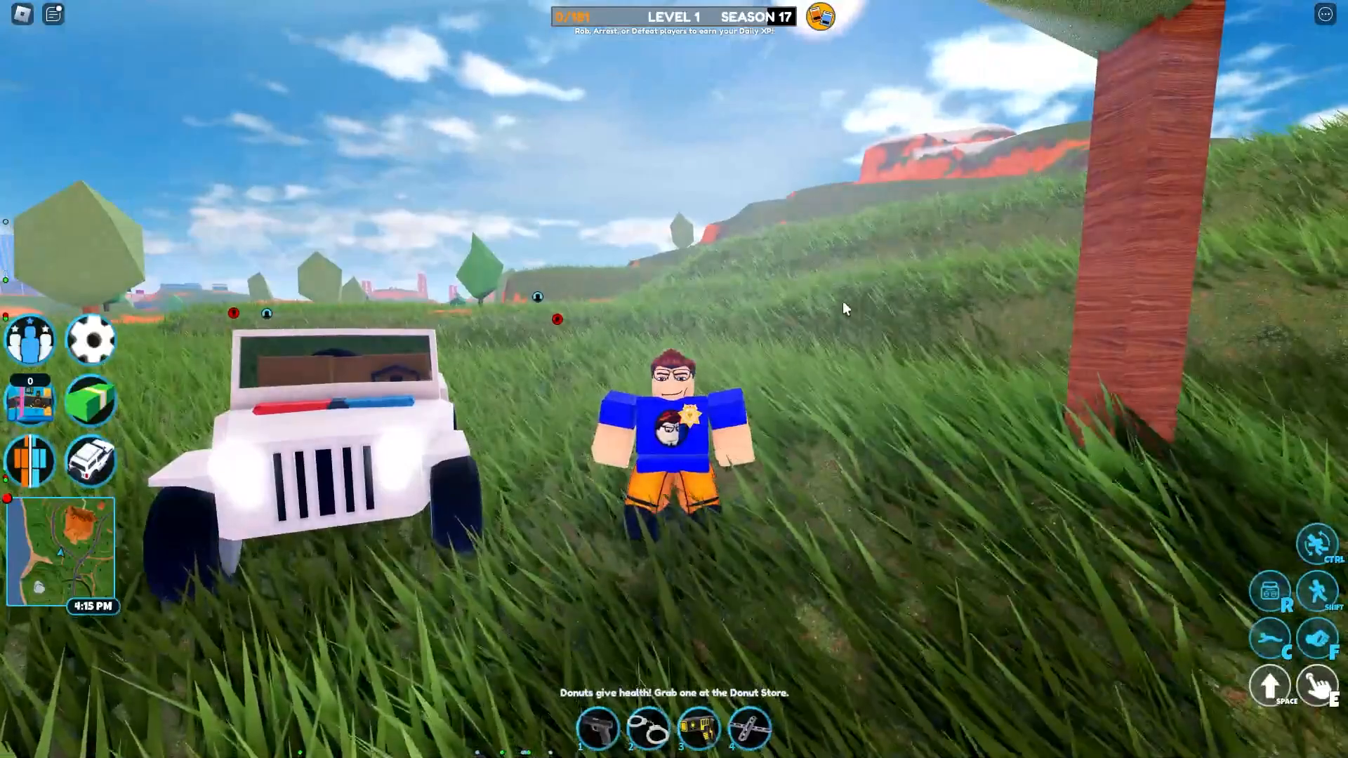
Set the manual Graphics Quality level in Jailbreak's in-game settings.
key(Escape)
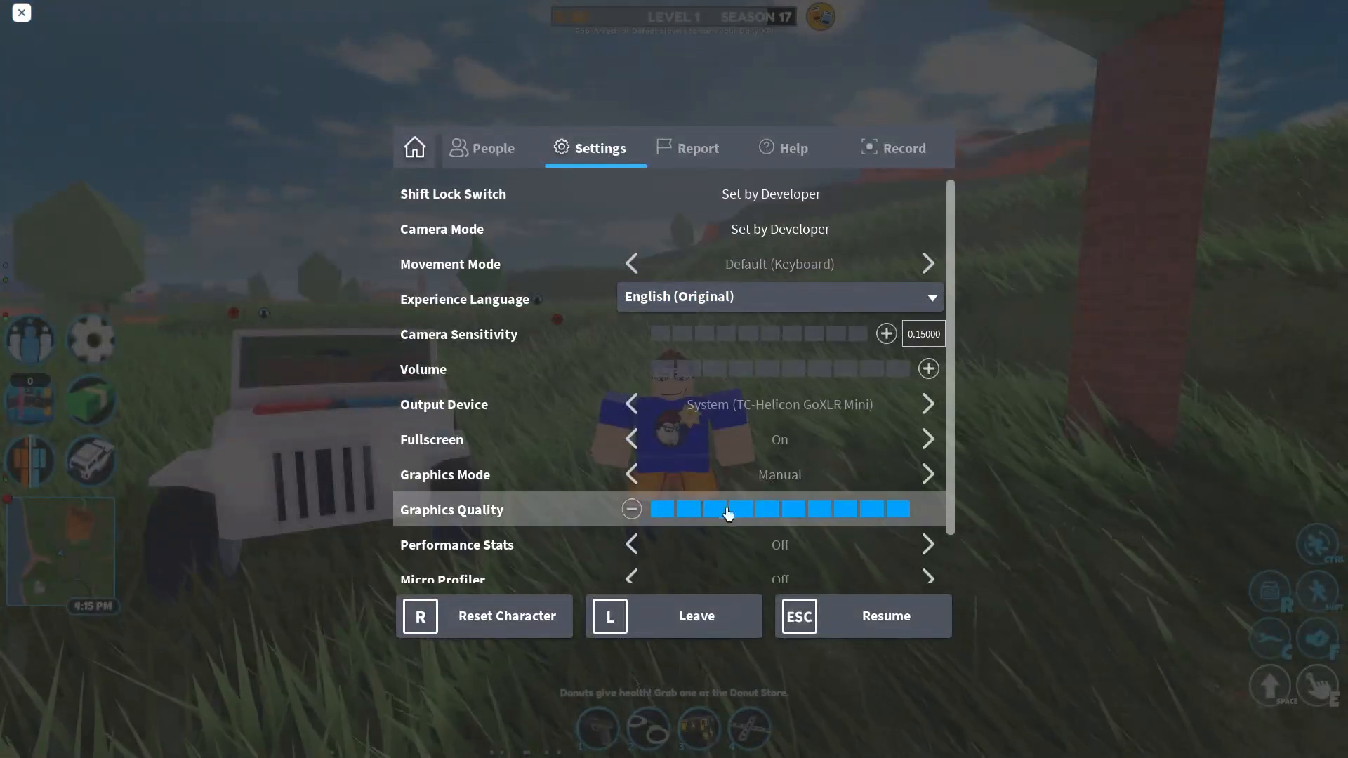
click(715, 509)
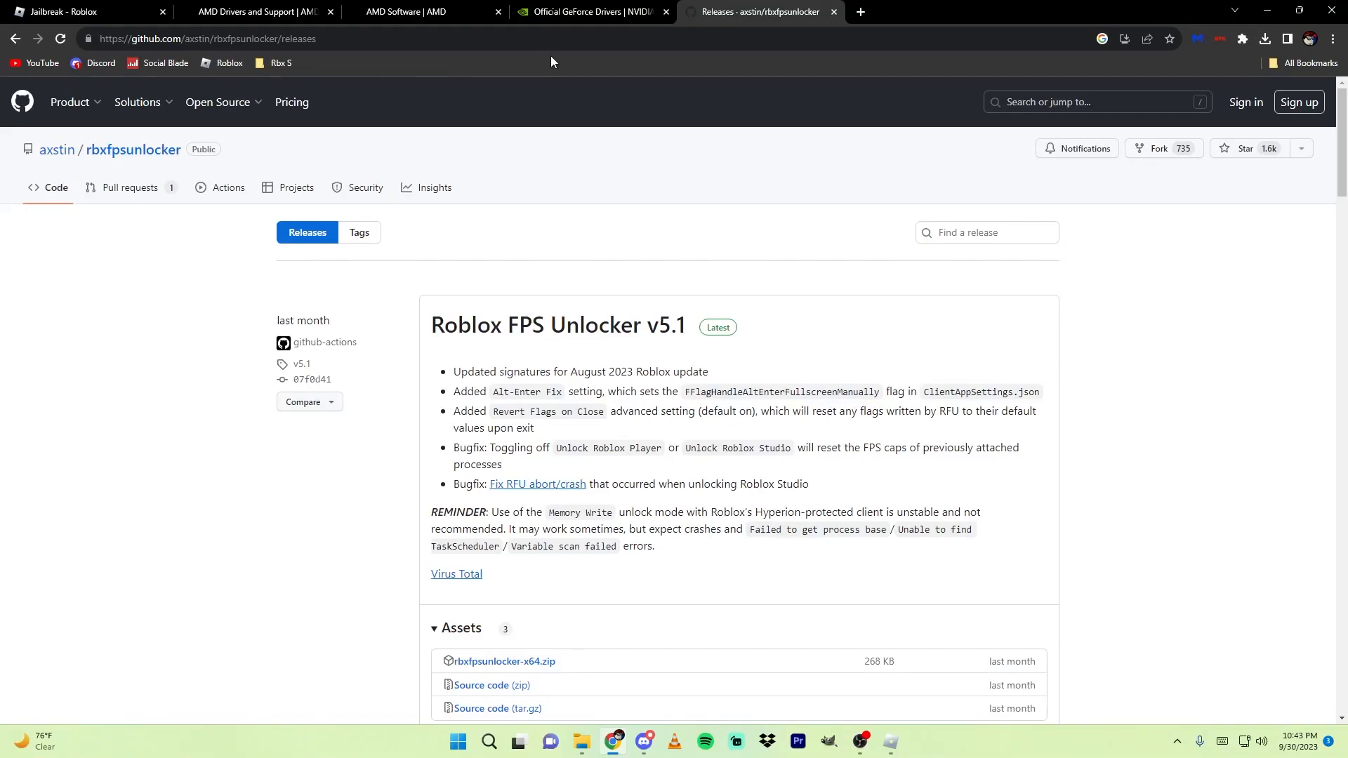
click(595, 12)
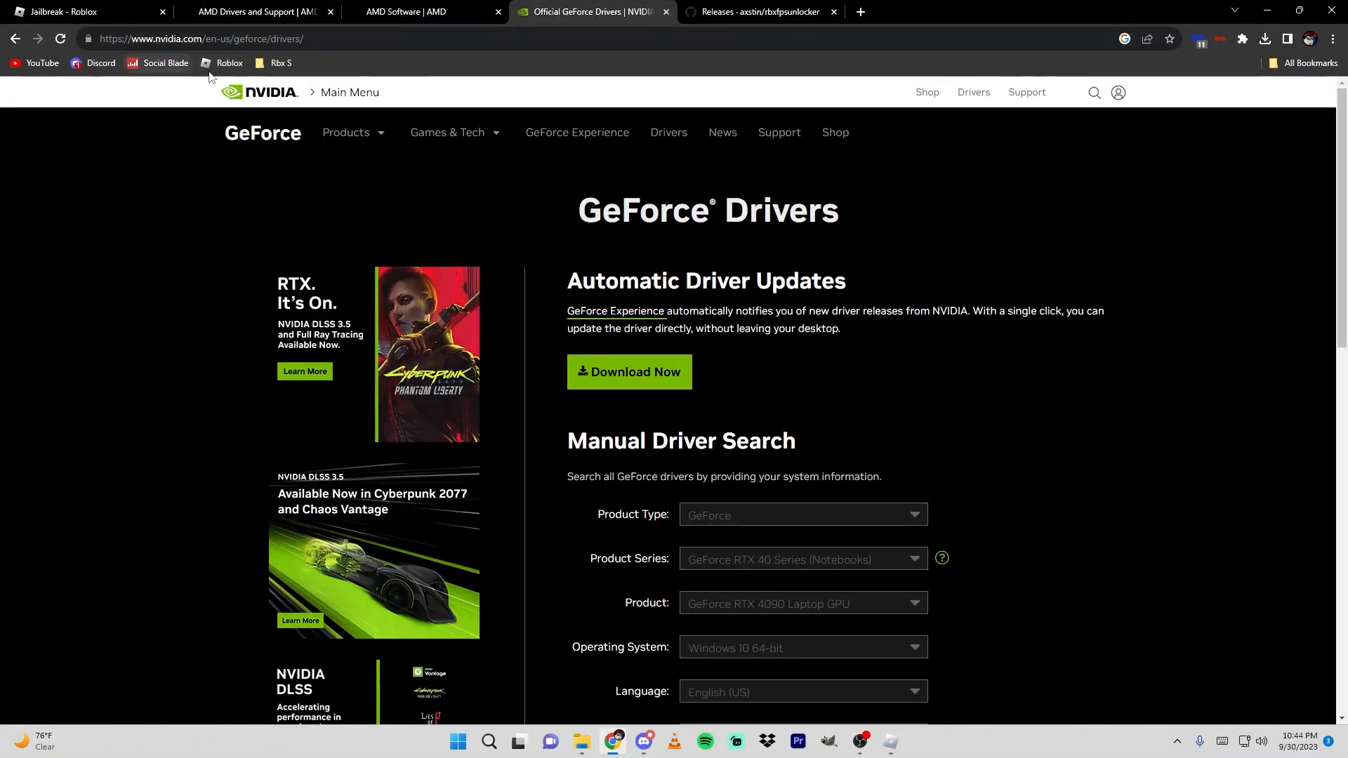
mouse_move(324, 100)
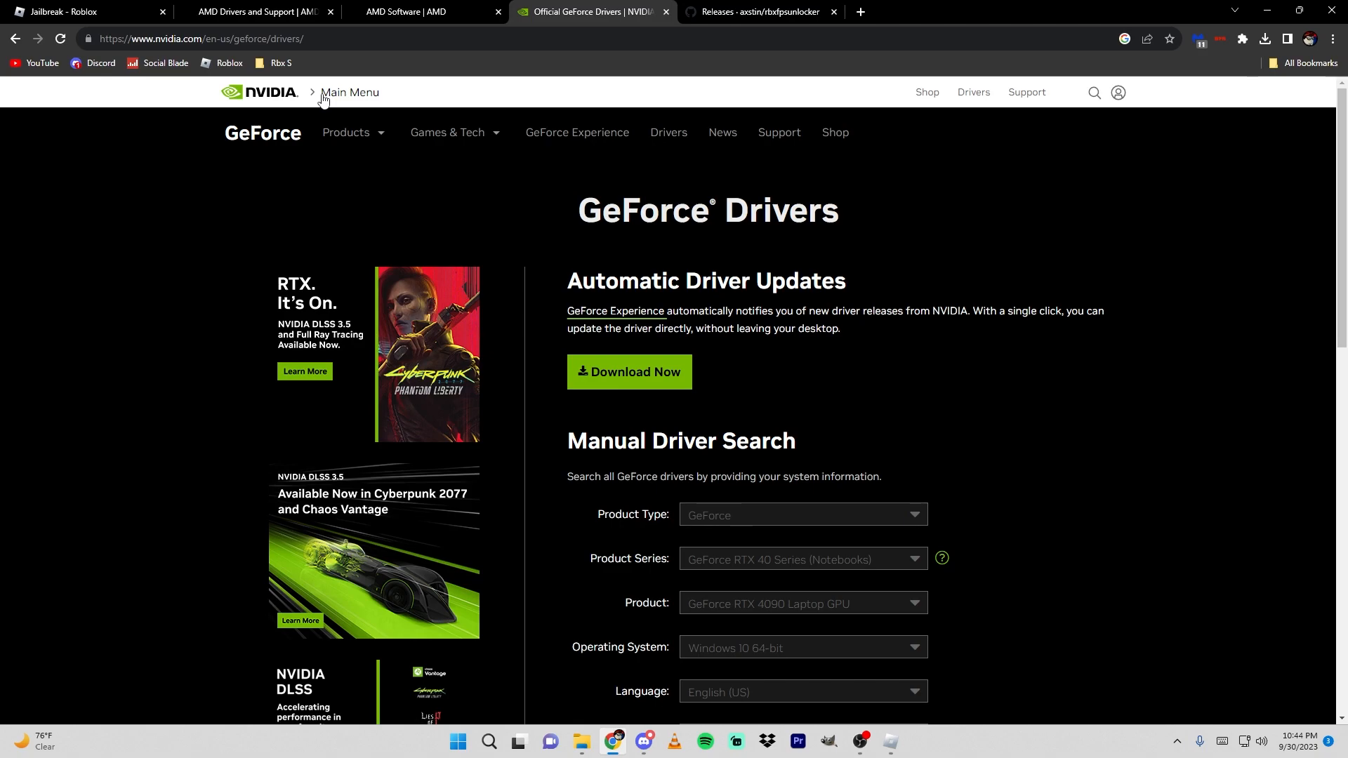
mouse_move(180, 38)
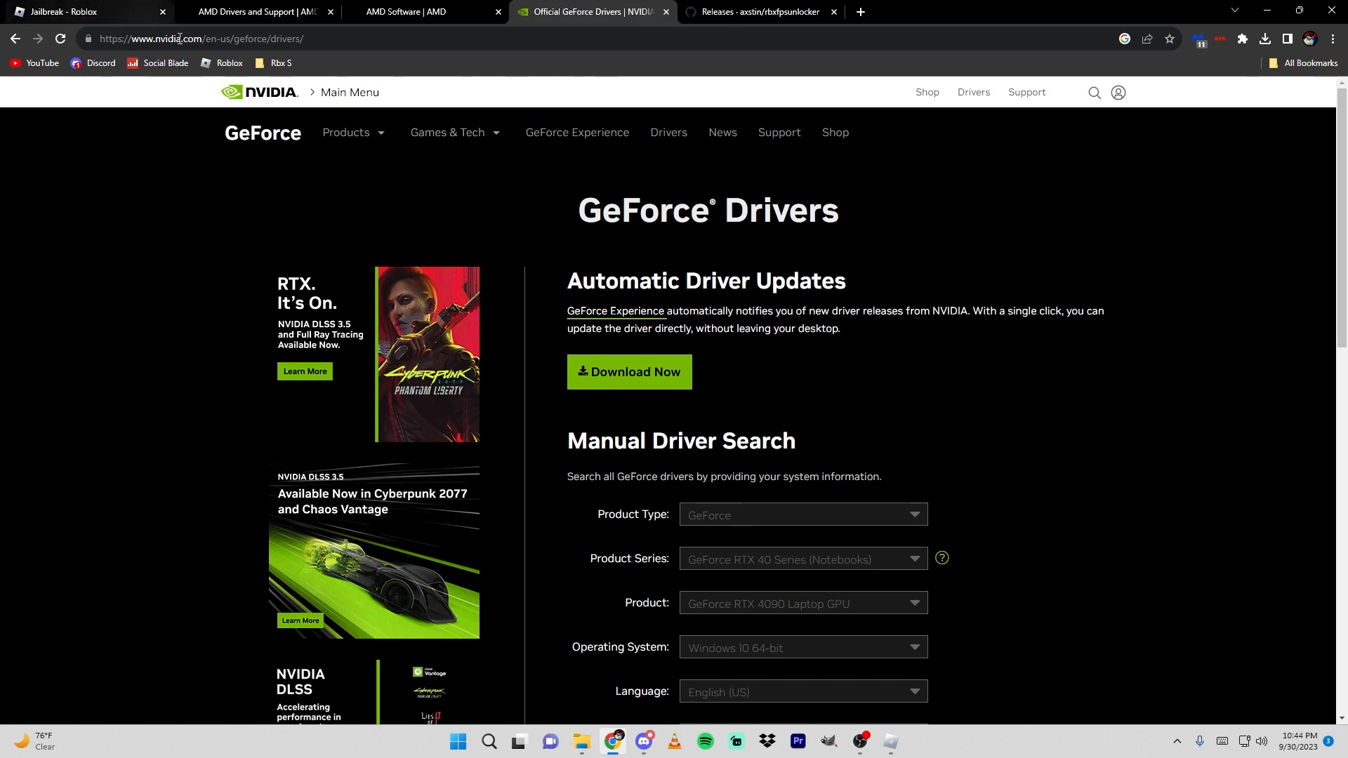
Browse NVIDIA's GeForce Drivers page down to Manual Driver Search, then move to AMD Software.
click(179, 39)
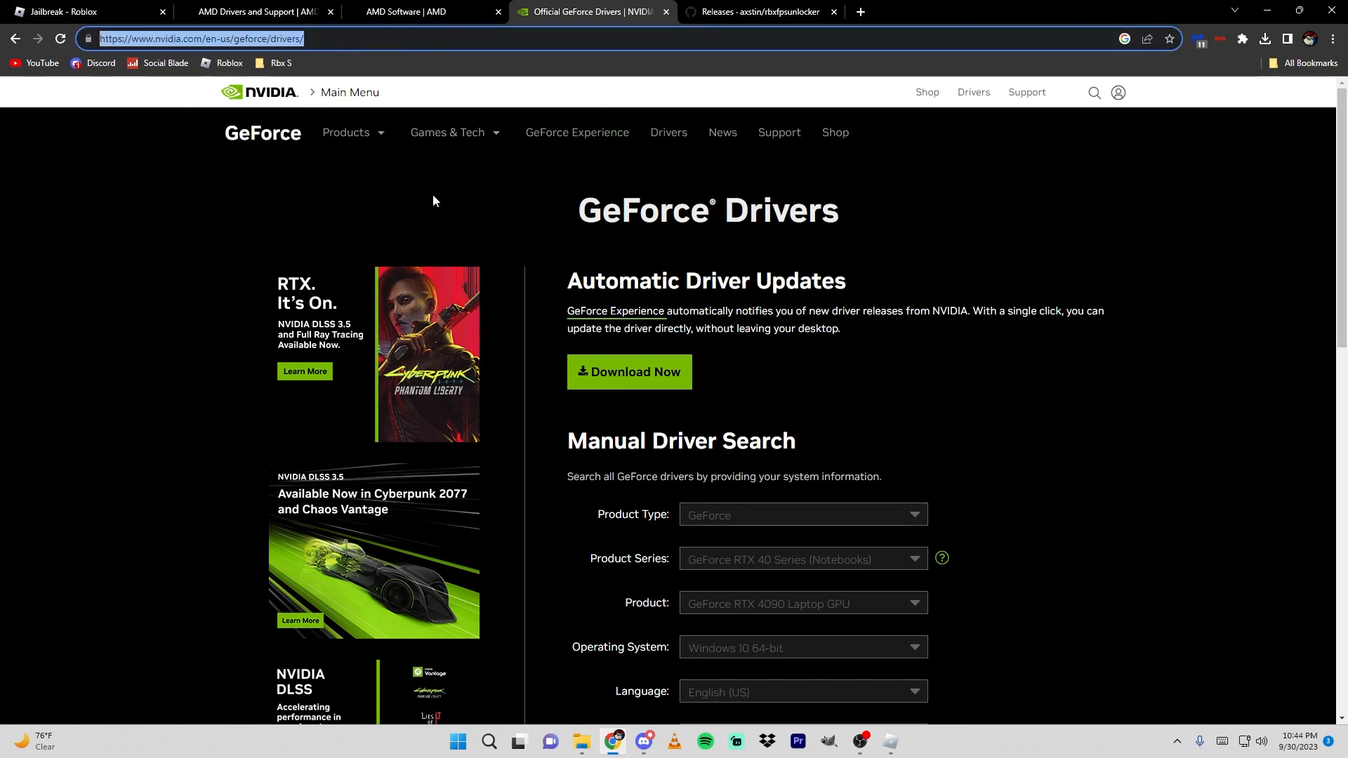
scroll(down, 3)
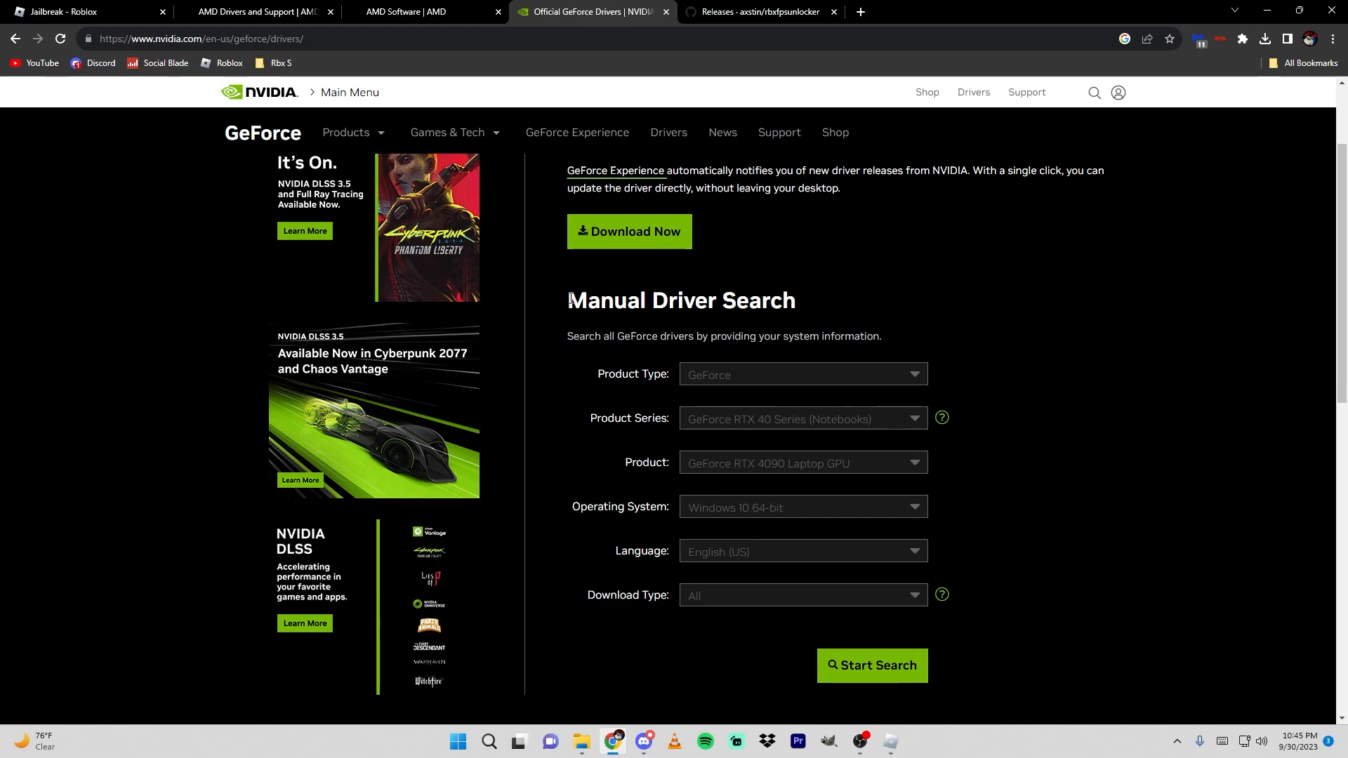
mouse_move(653, 330)
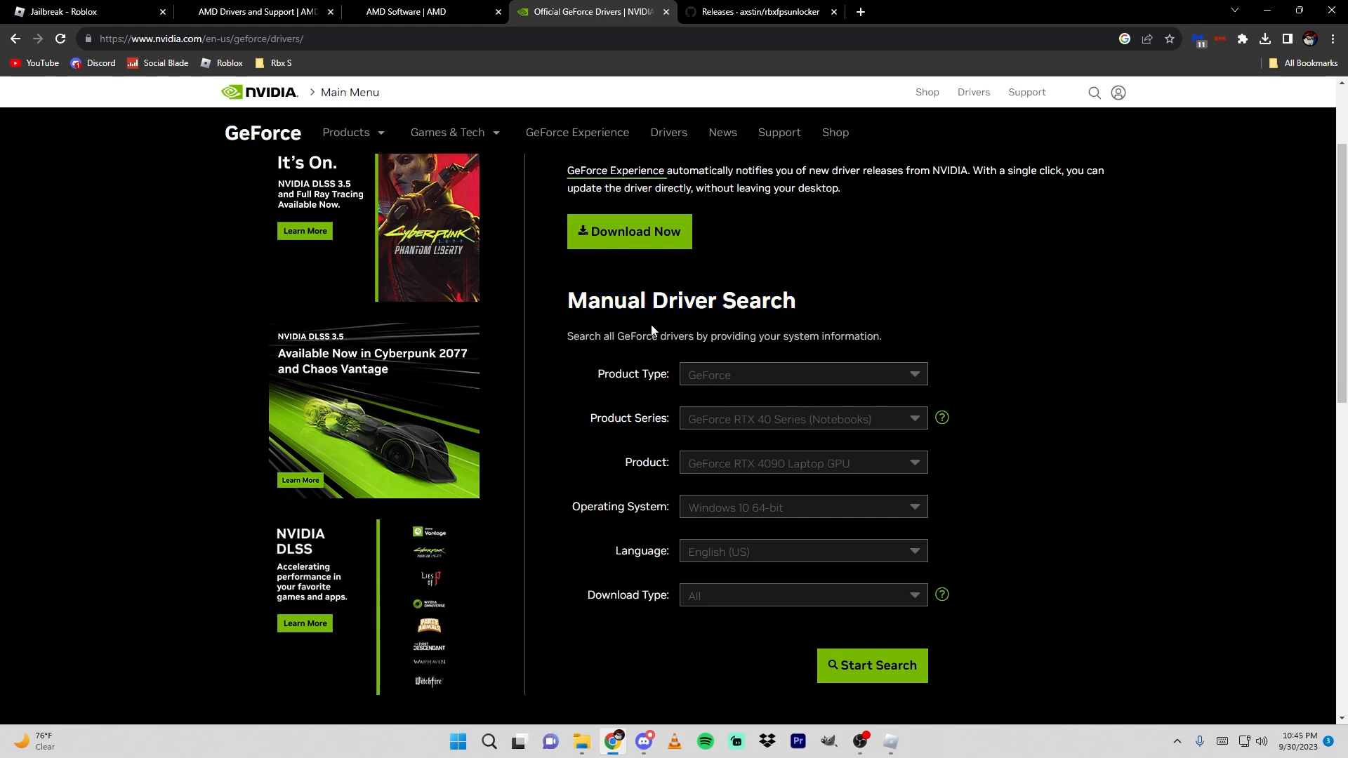
scroll(down, 3)
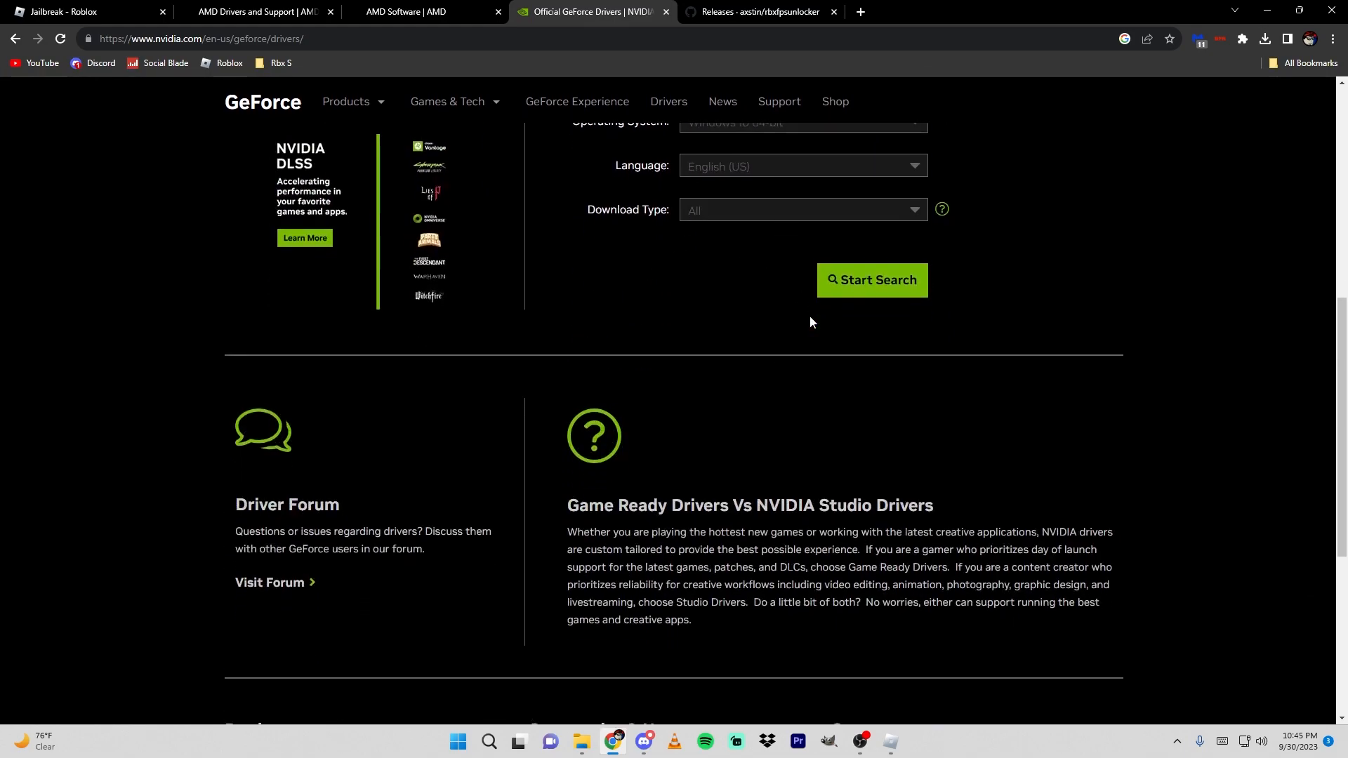
scroll(up, 3)
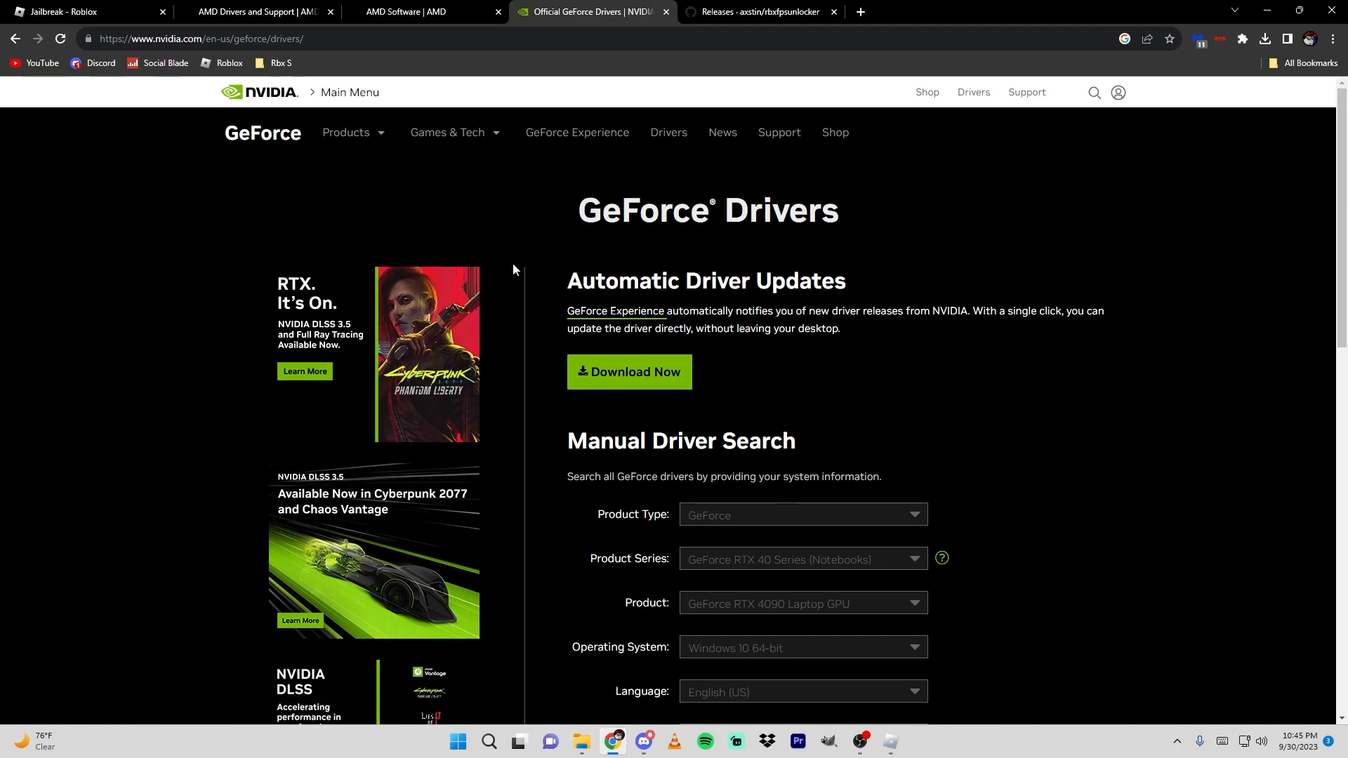
mouse_move(455, 243)
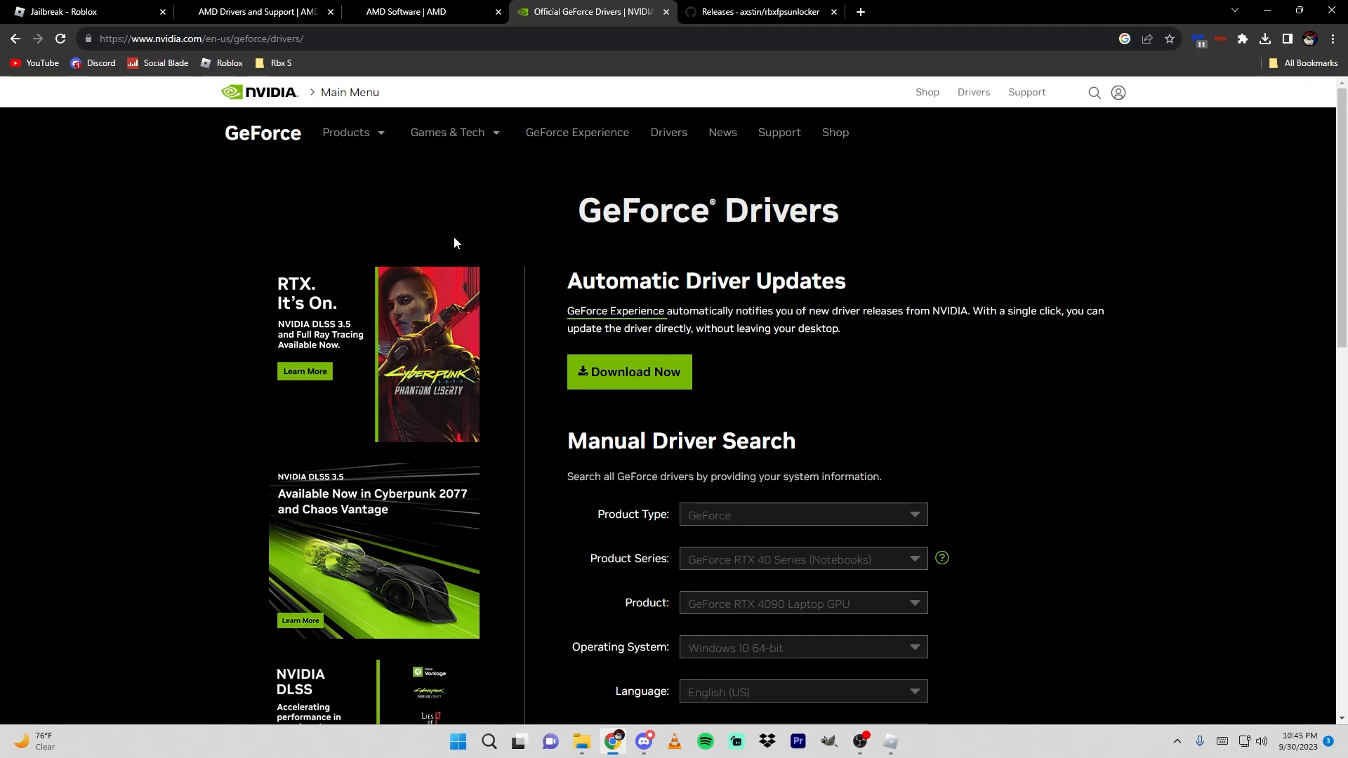
mouse_move(376, 78)
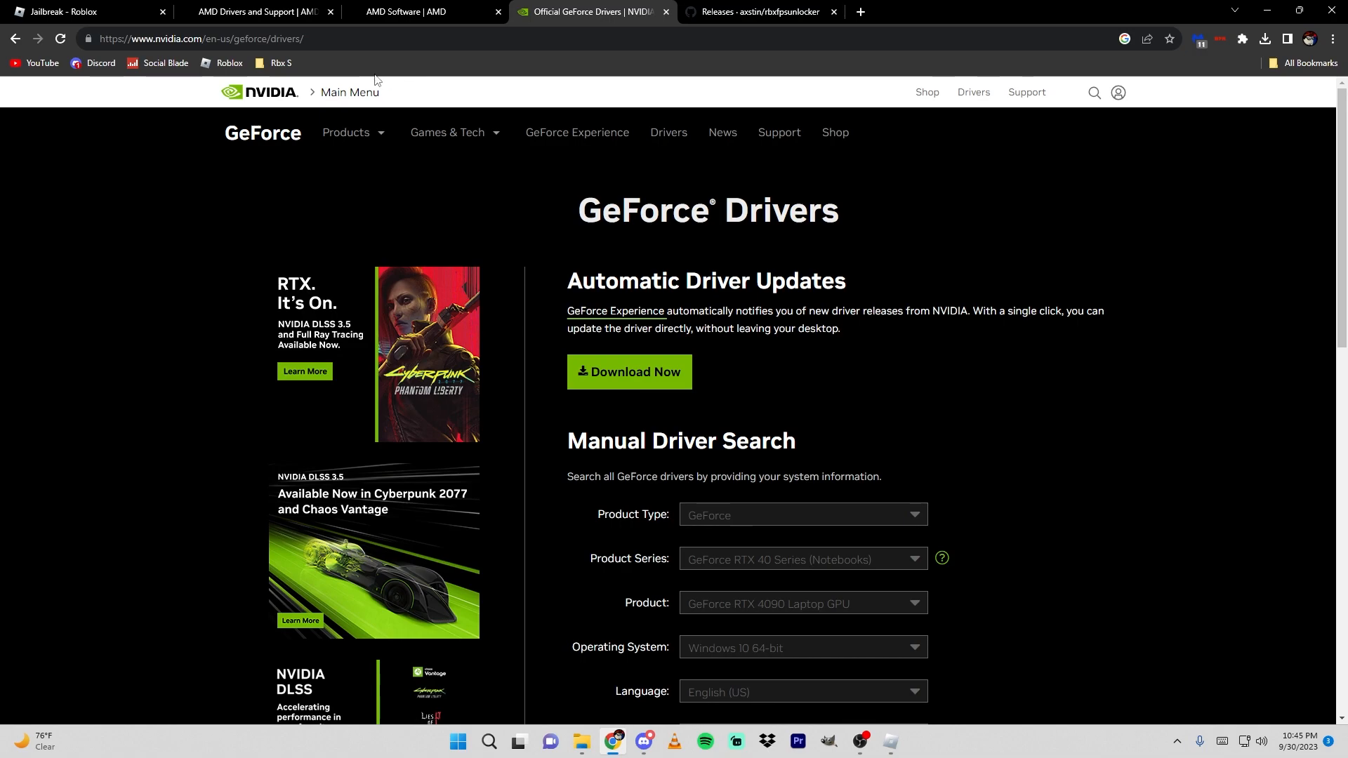
click(414, 12)
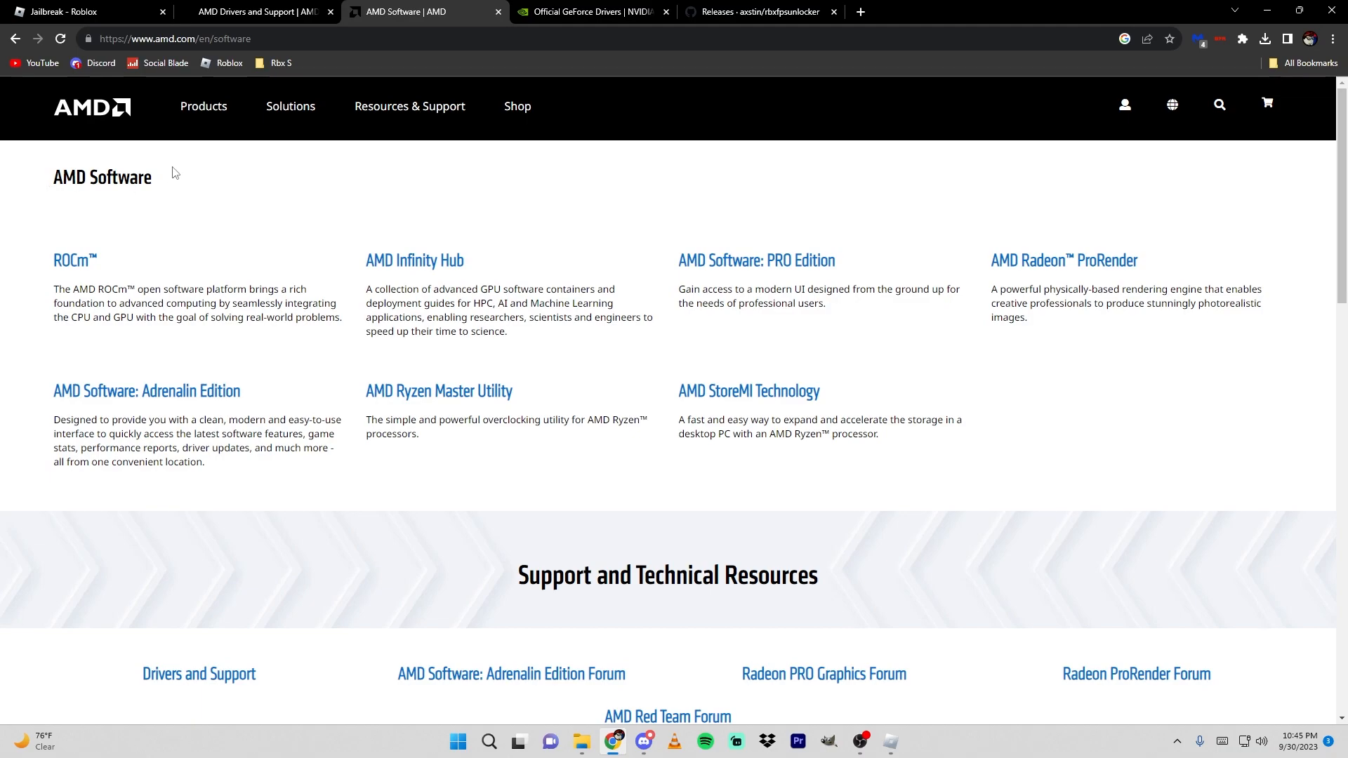
mouse_move(277, 205)
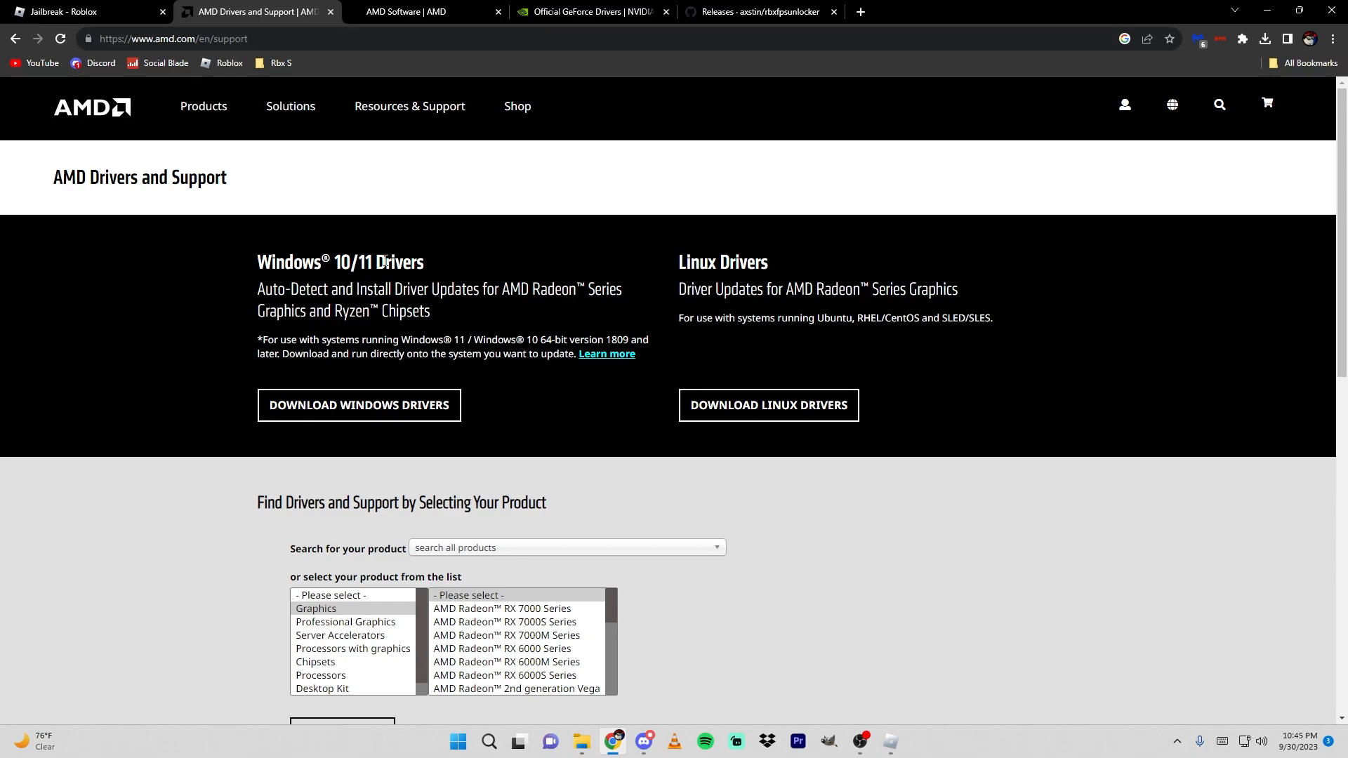
mouse_move(360, 257)
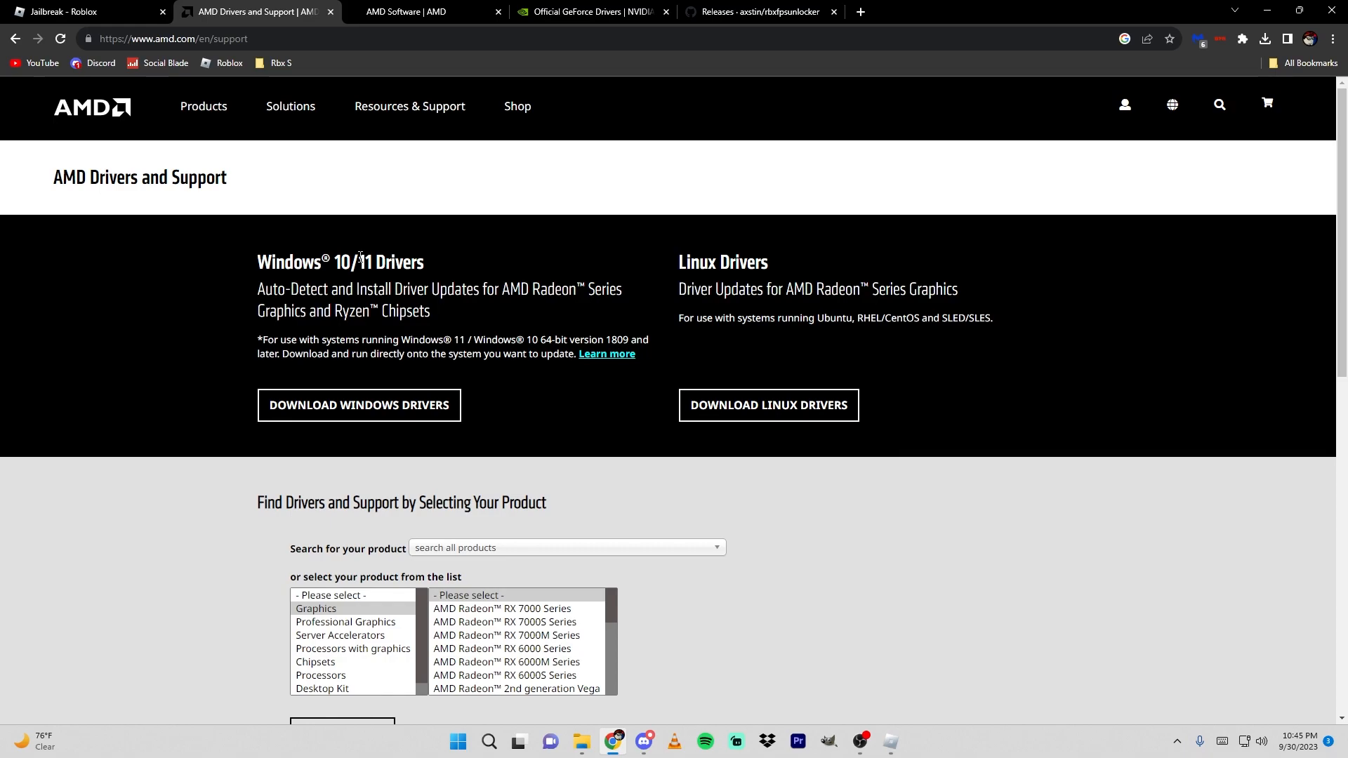
mouse_move(515, 291)
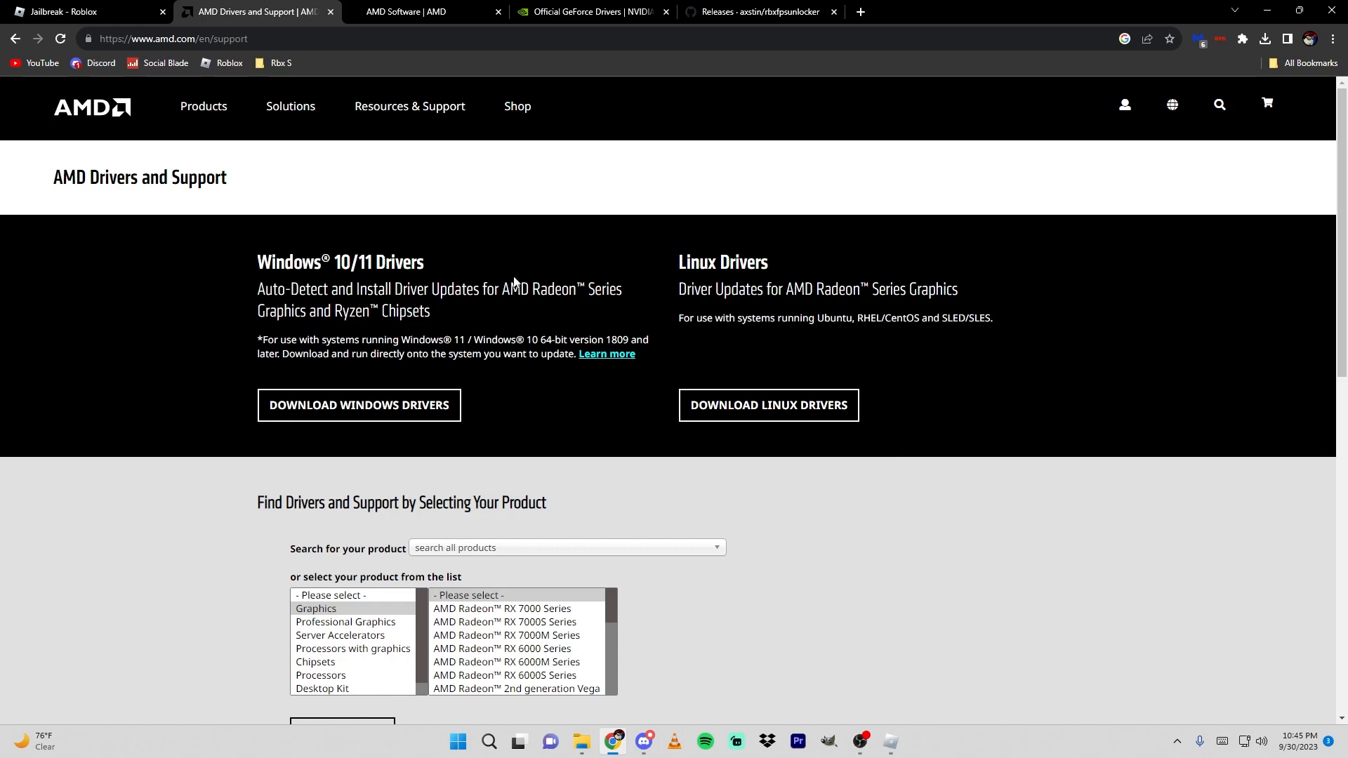
mouse_move(362, 447)
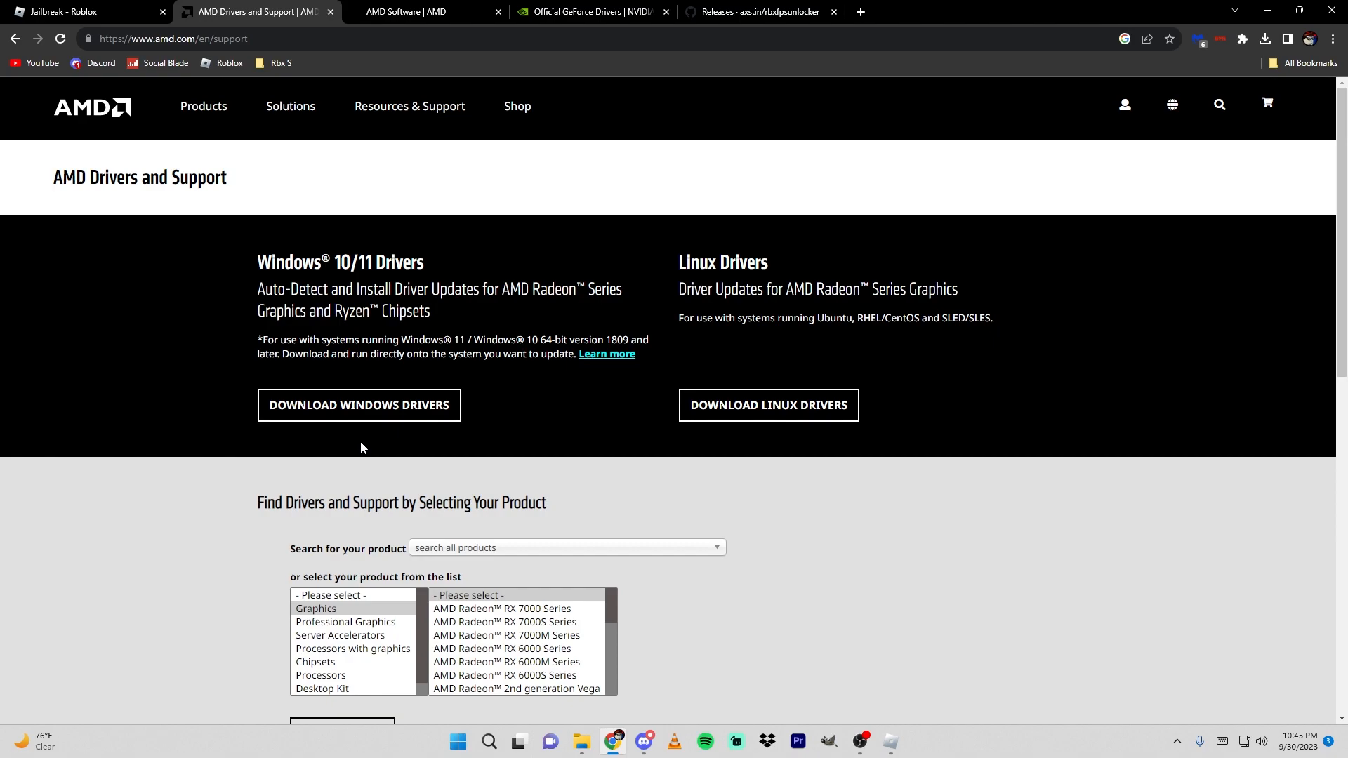
mouse_move(492, 213)
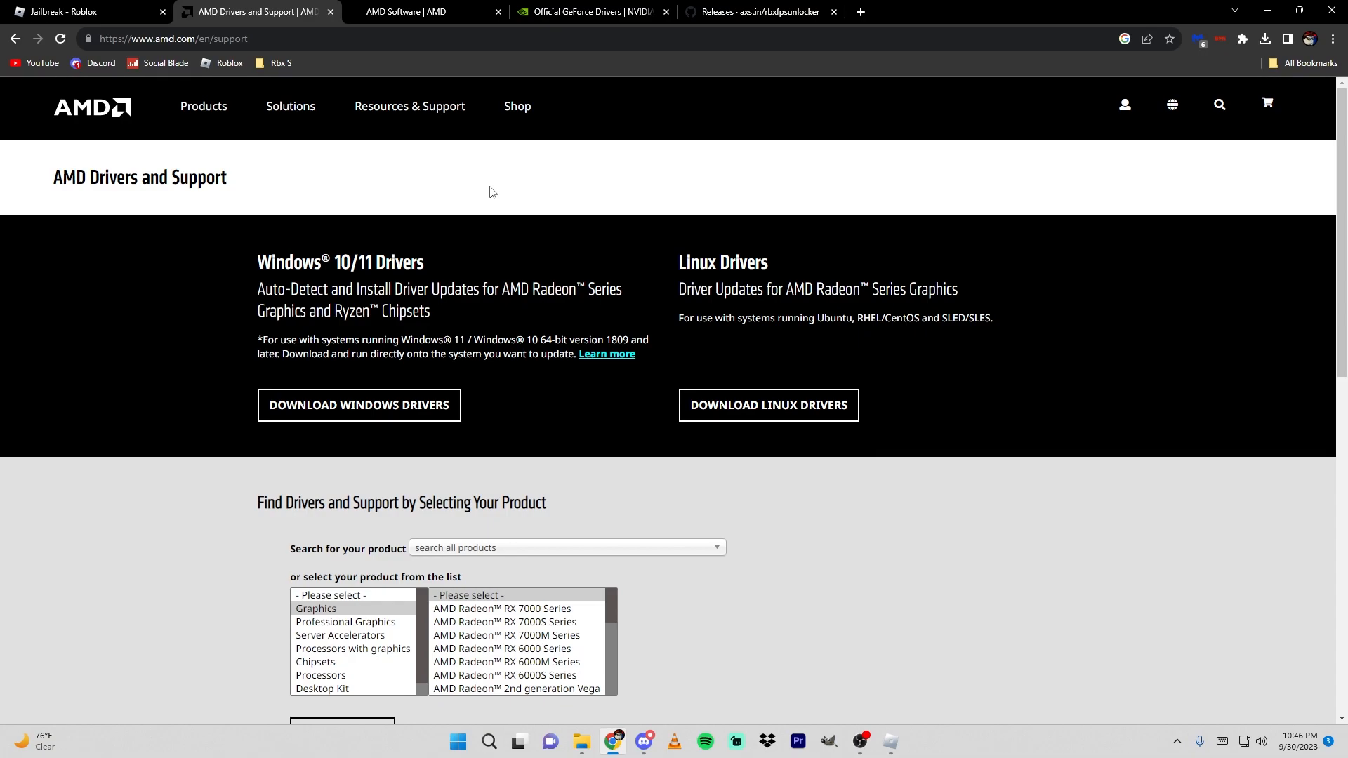
mouse_move(264, 190)
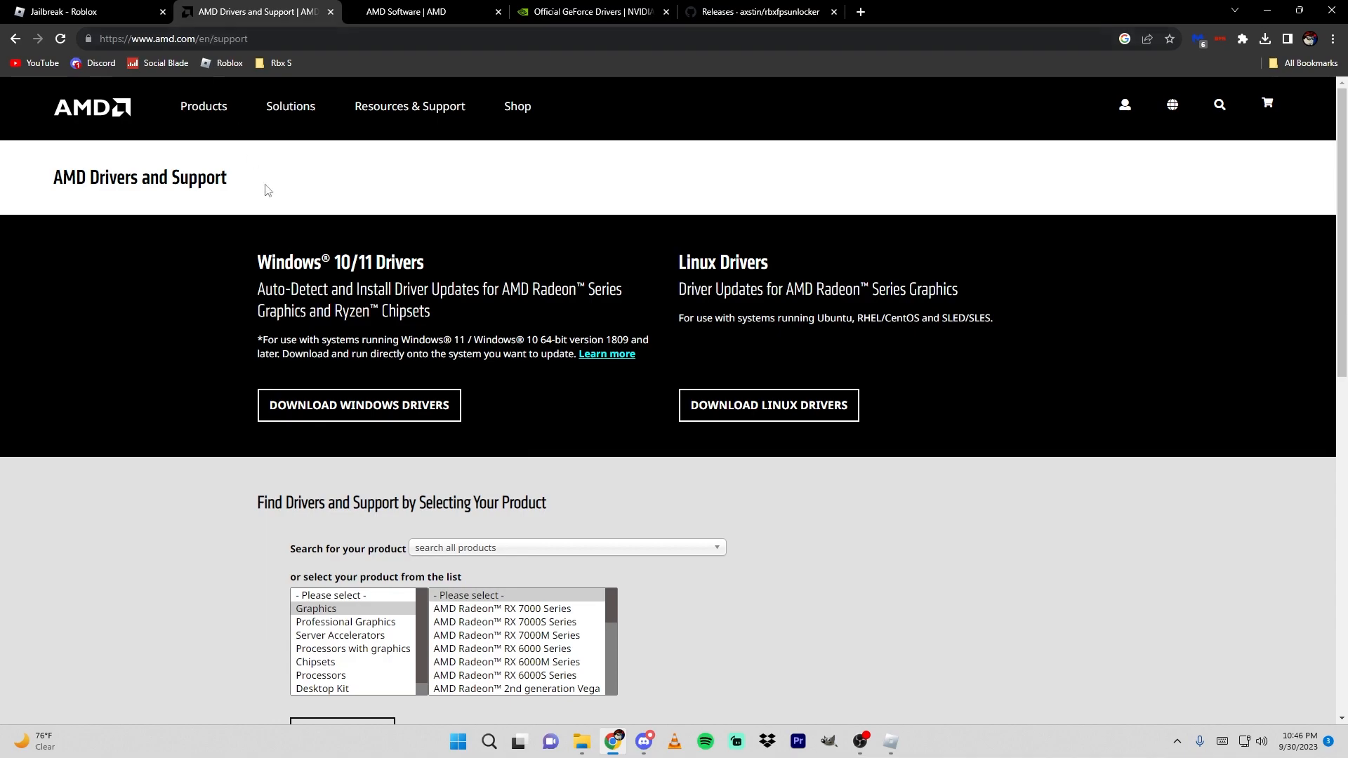